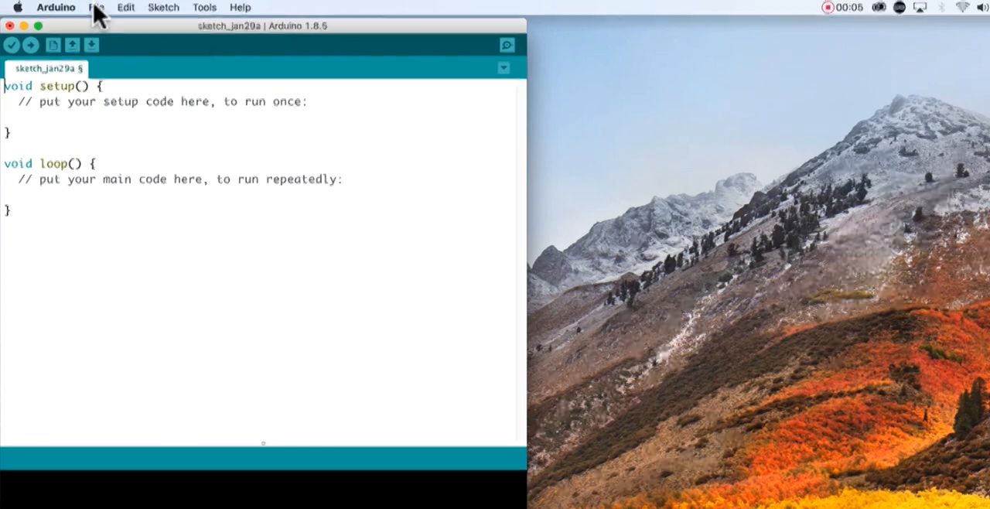
- Open the ArduinoISP sketch from the 11.ArduinoISP built-in examples
click(96, 7)
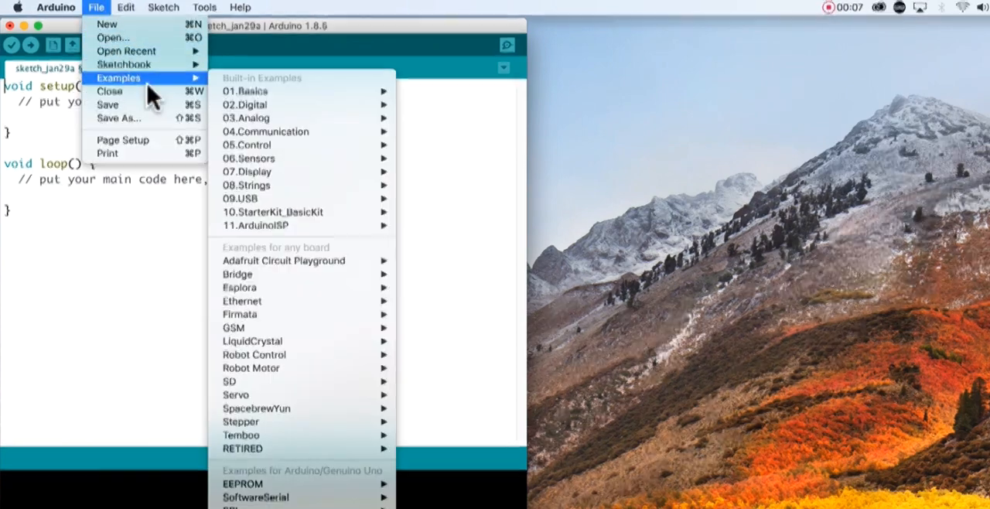
mouse_move(228, 93)
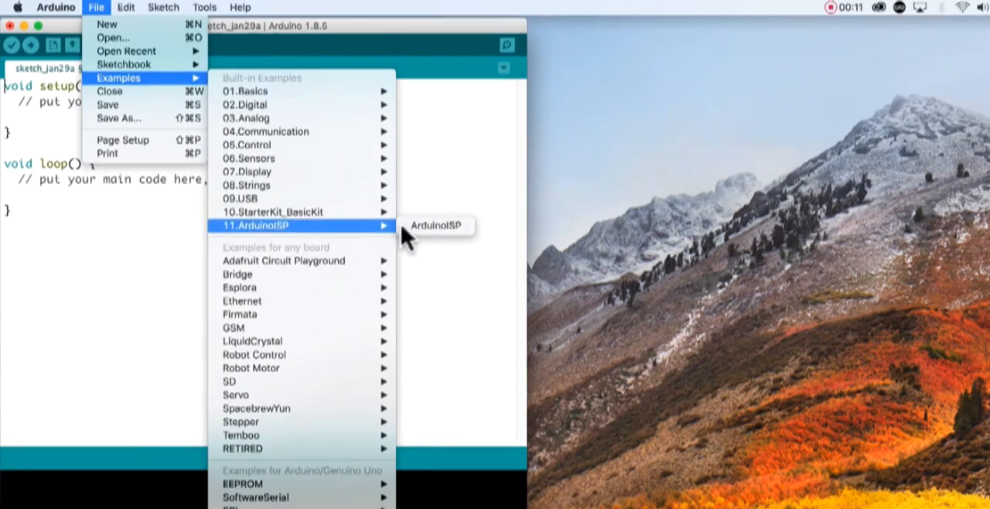
click(436, 226)
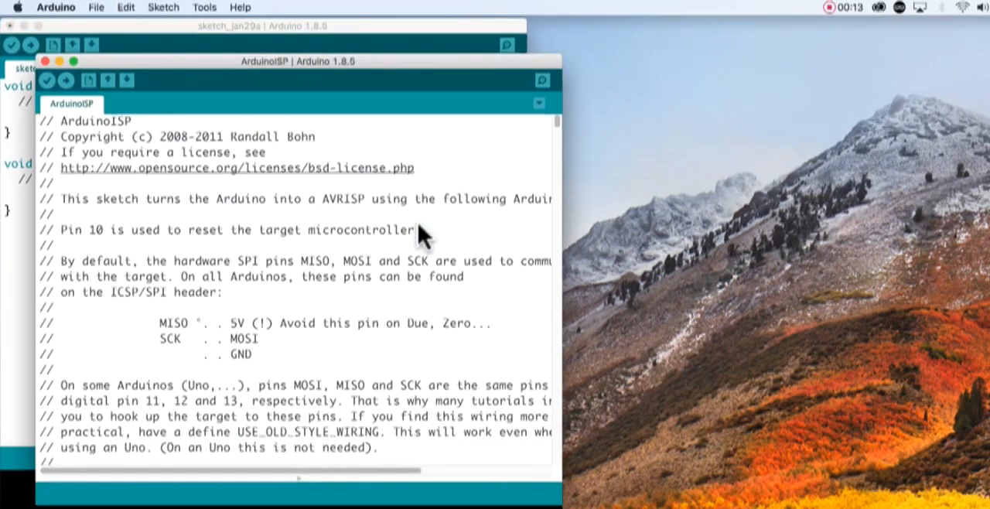
- Review the ArduinoISP pin and clock settings and begin uploading it to the Uno
click(204, 6)
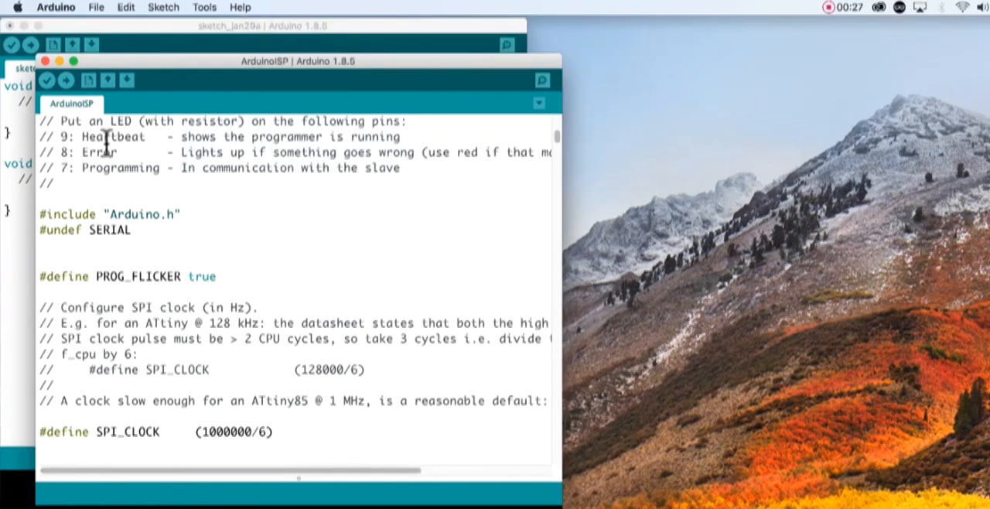
click(46, 80)
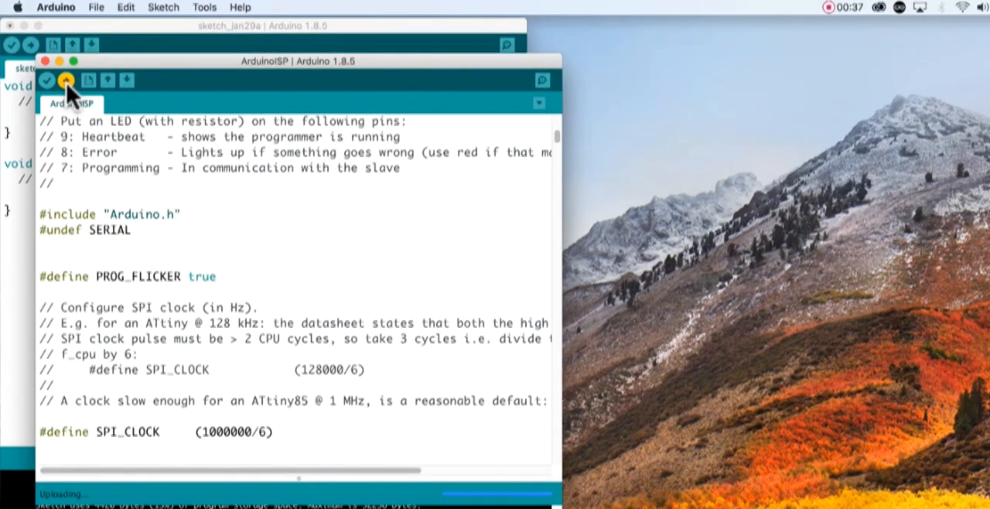
- Finish uploading ArduinoISP to the programmer board and bring up the Blink2 sketch with LED on pin 12
click(65, 81)
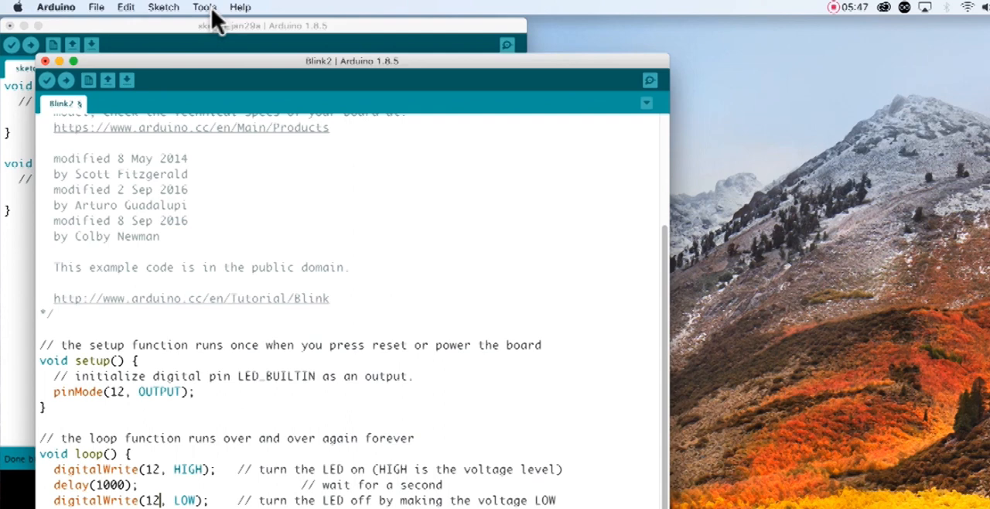
- Confirm Arduino as ISP programmer settings and upload Blink2 to the target via the programmer
click(205, 6)
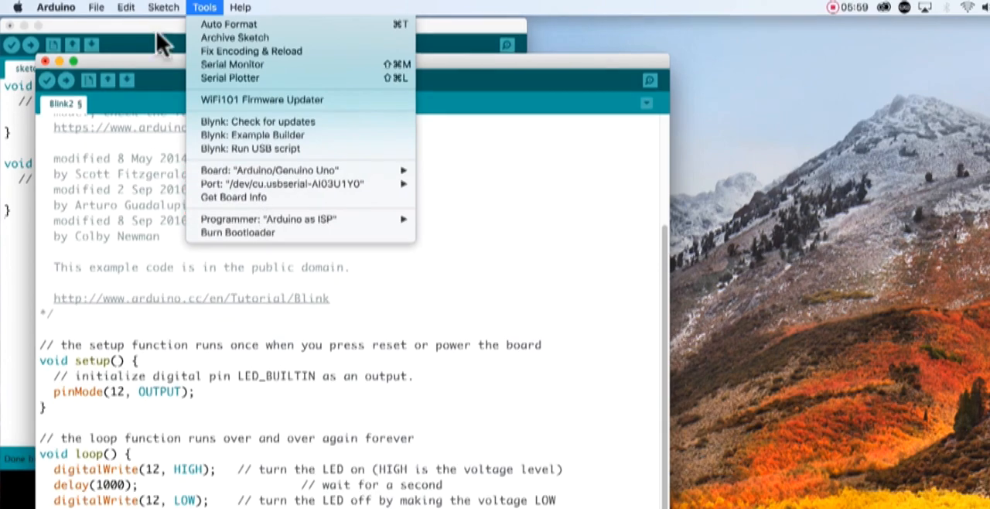
click(162, 6)
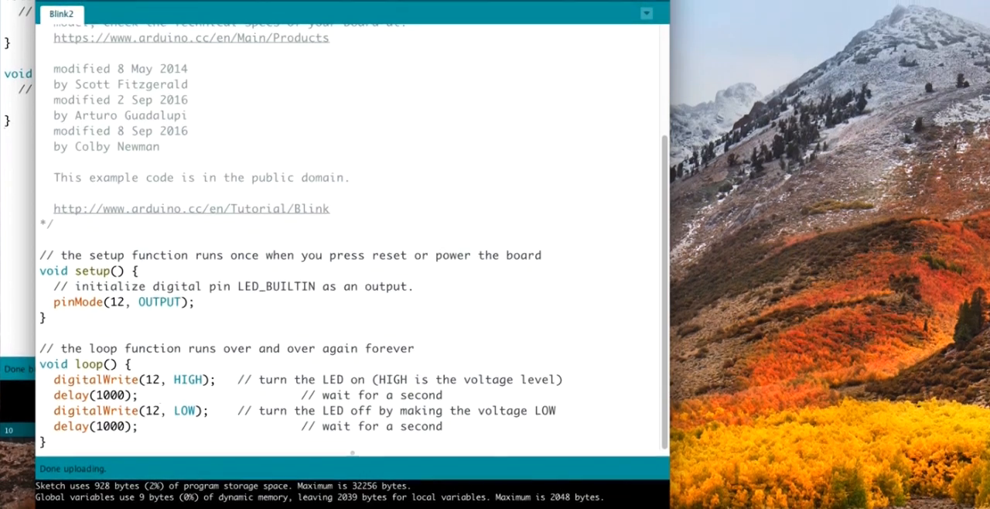
scroll(down, 3)
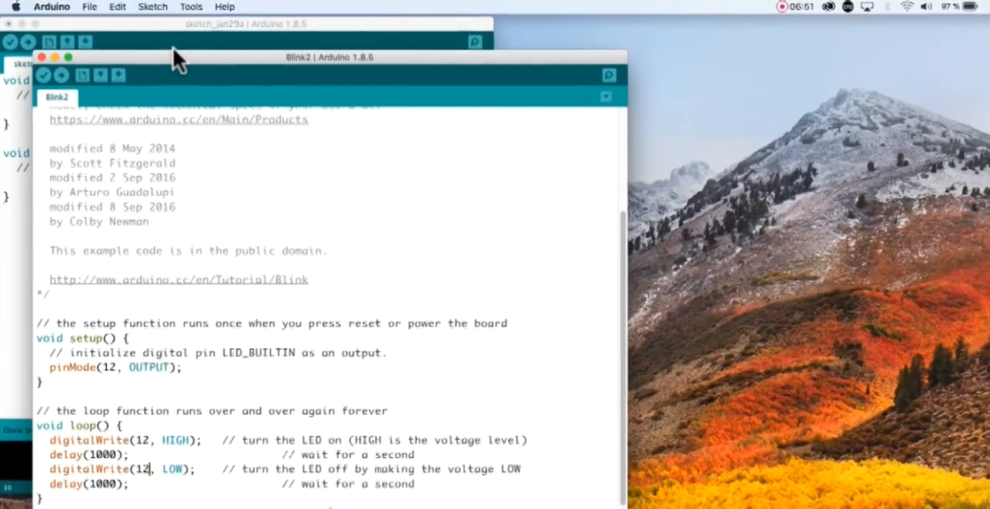
- Burn the bootloader onto the target chip from the Tools menu
click(182, 6)
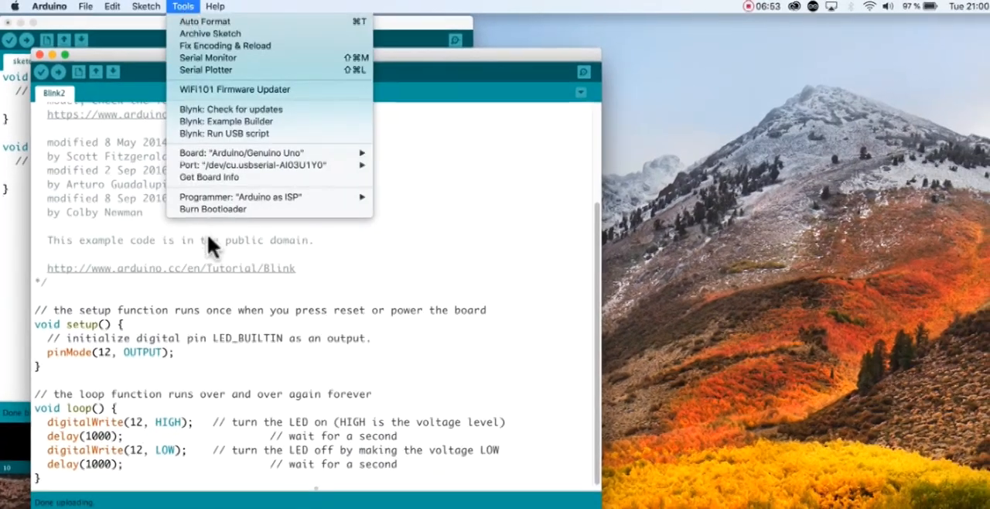
click(212, 209)
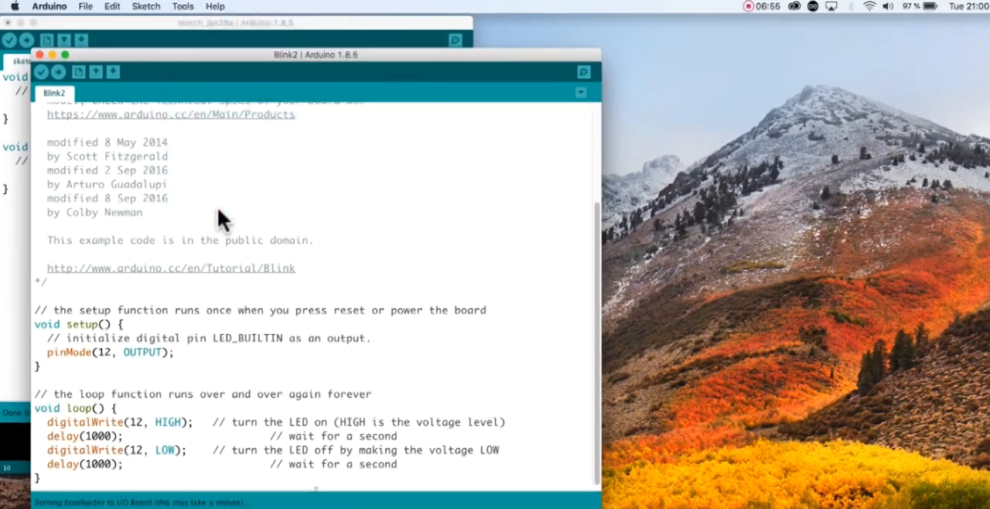